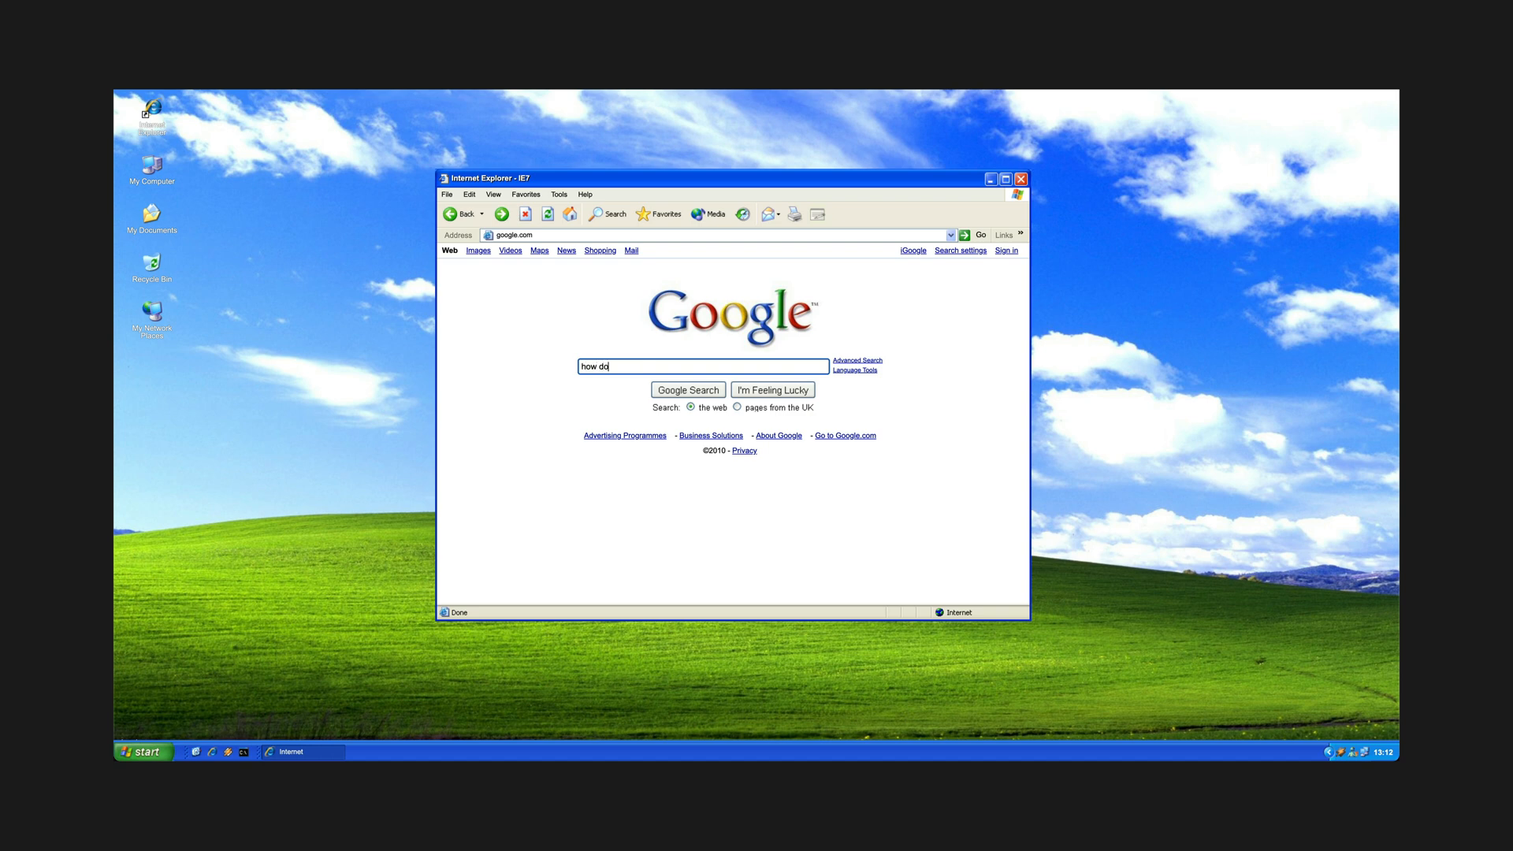
text(I build a webs)
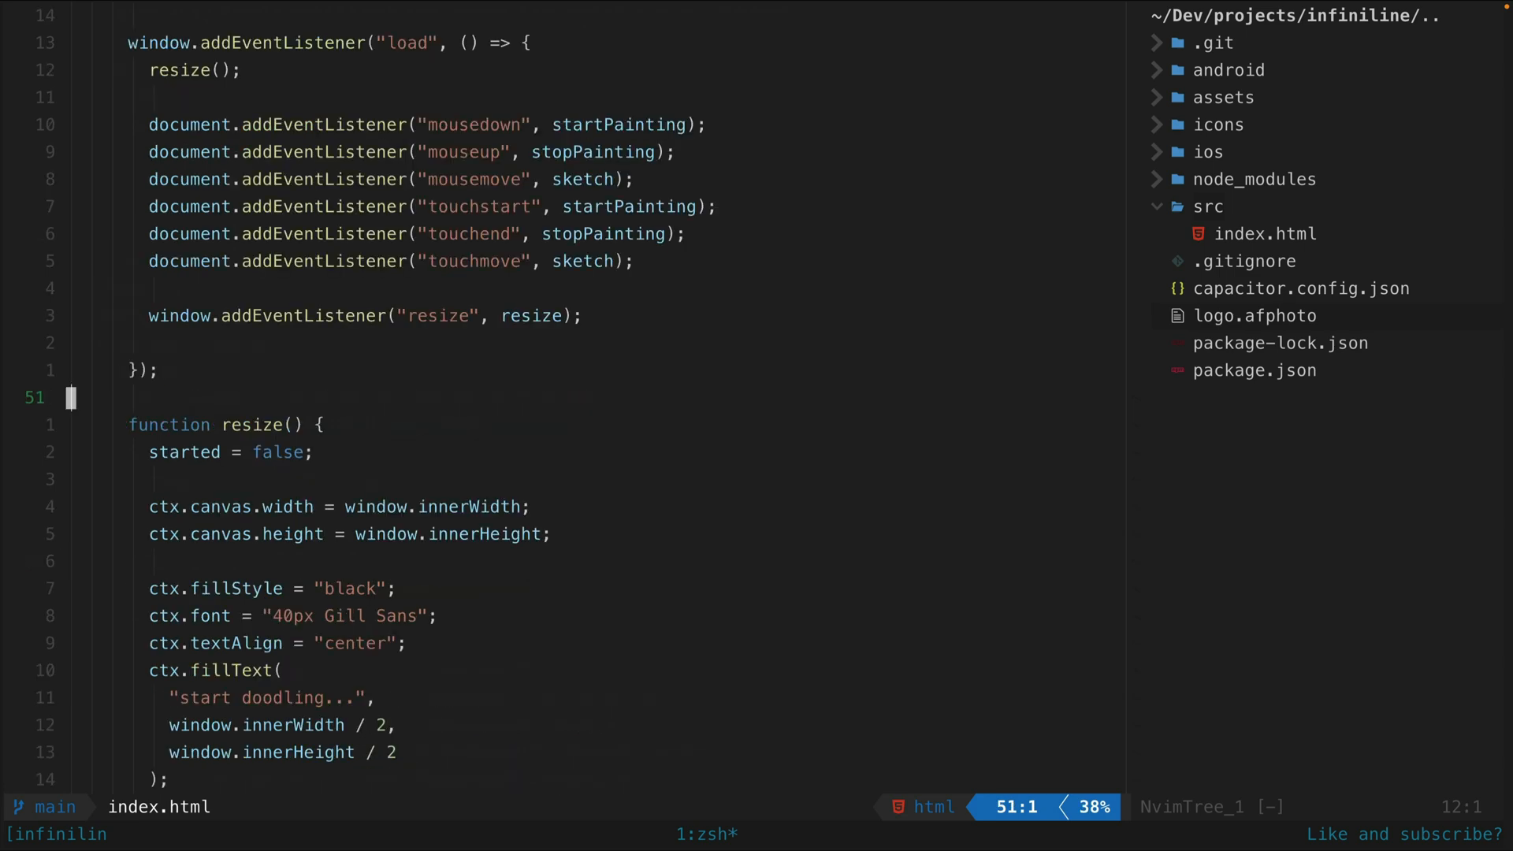
scroll(down, 3)
text(/)
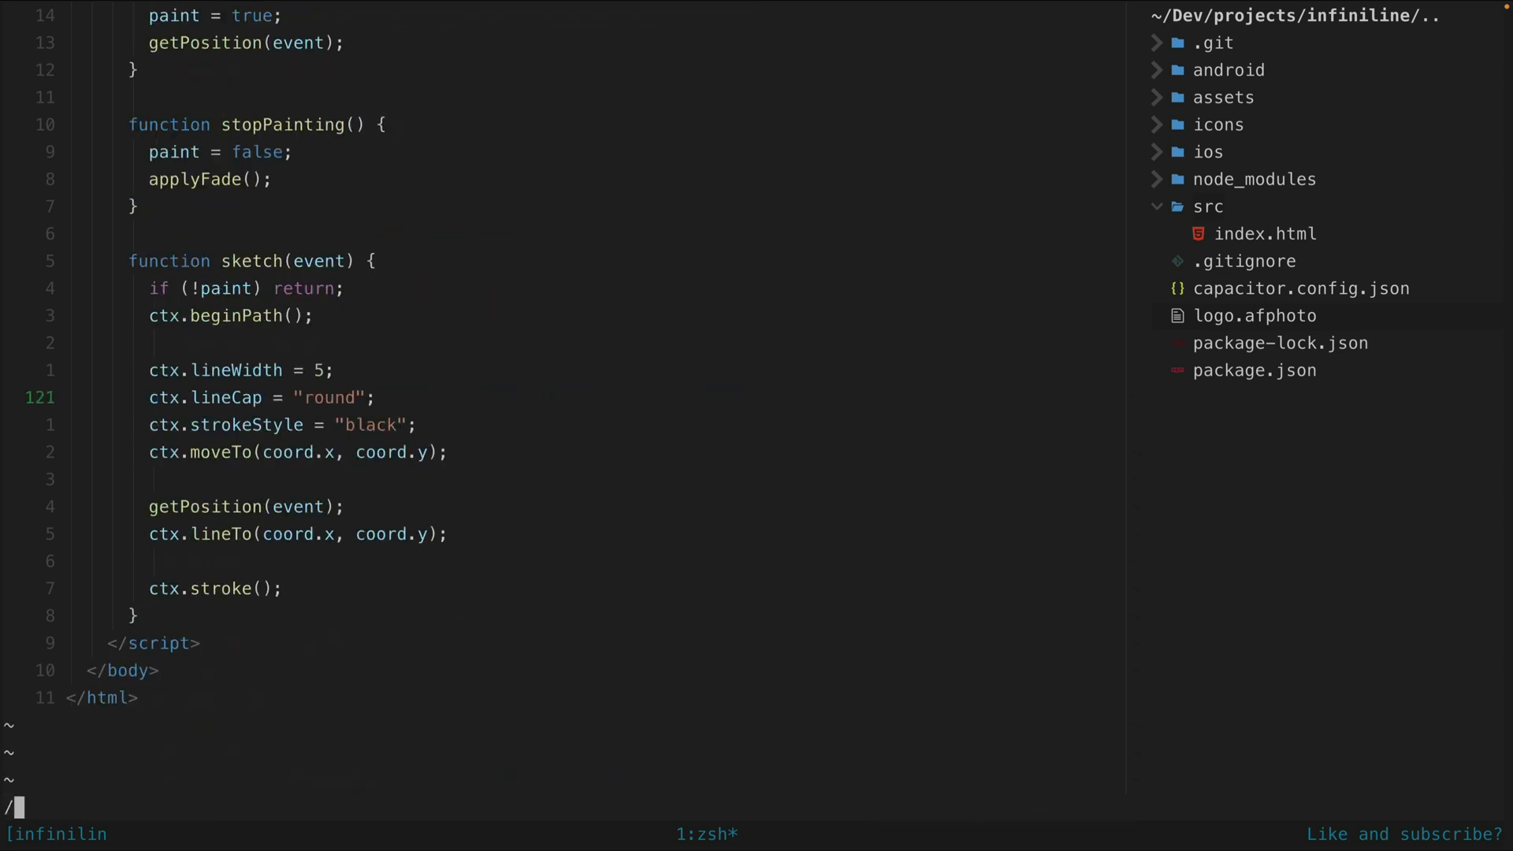
text(apply)
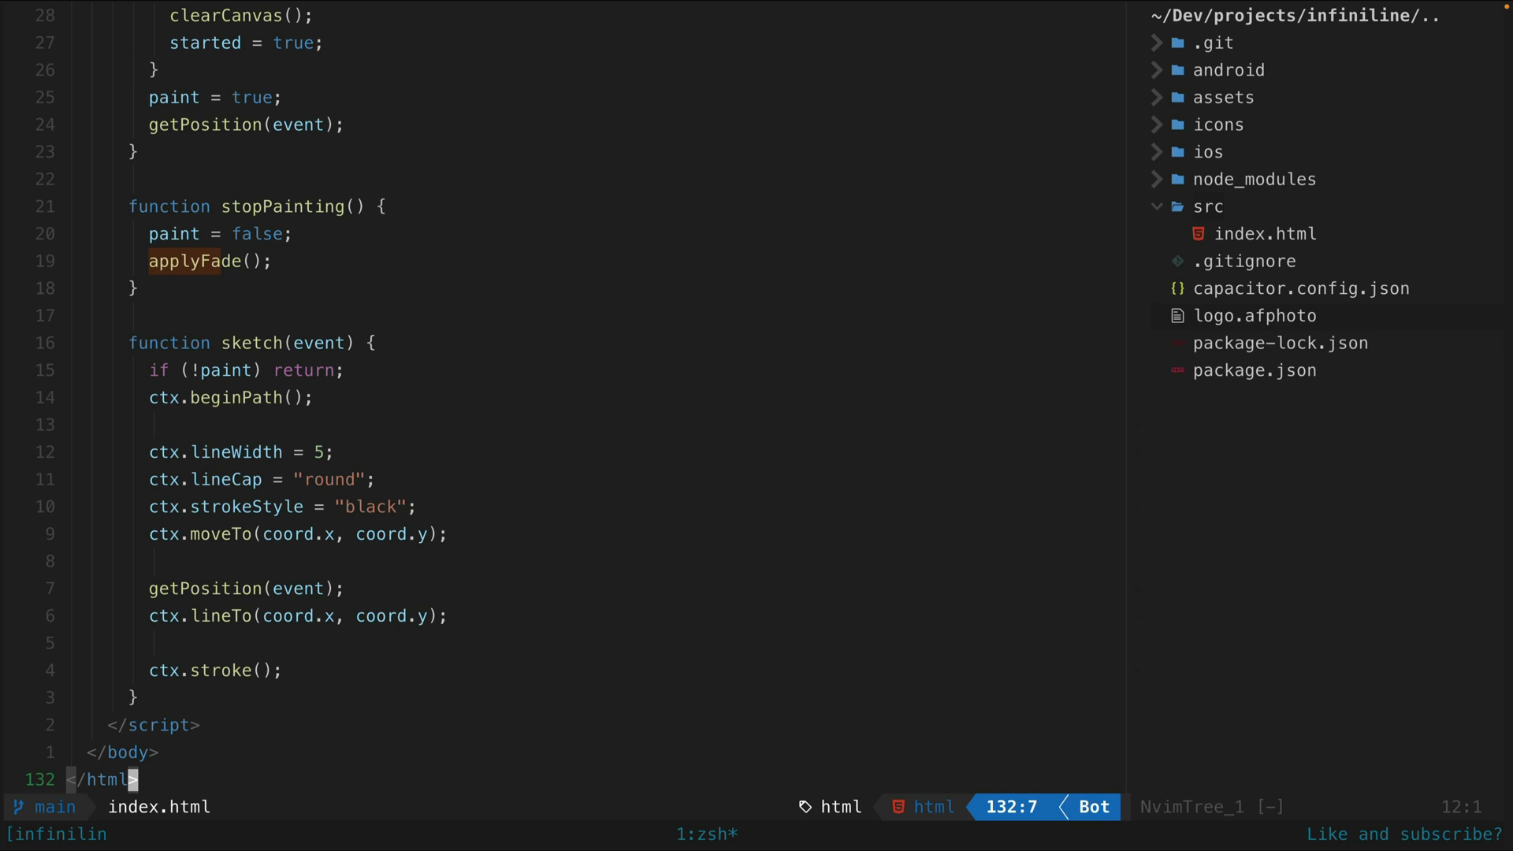
mouse_move(679, 484)
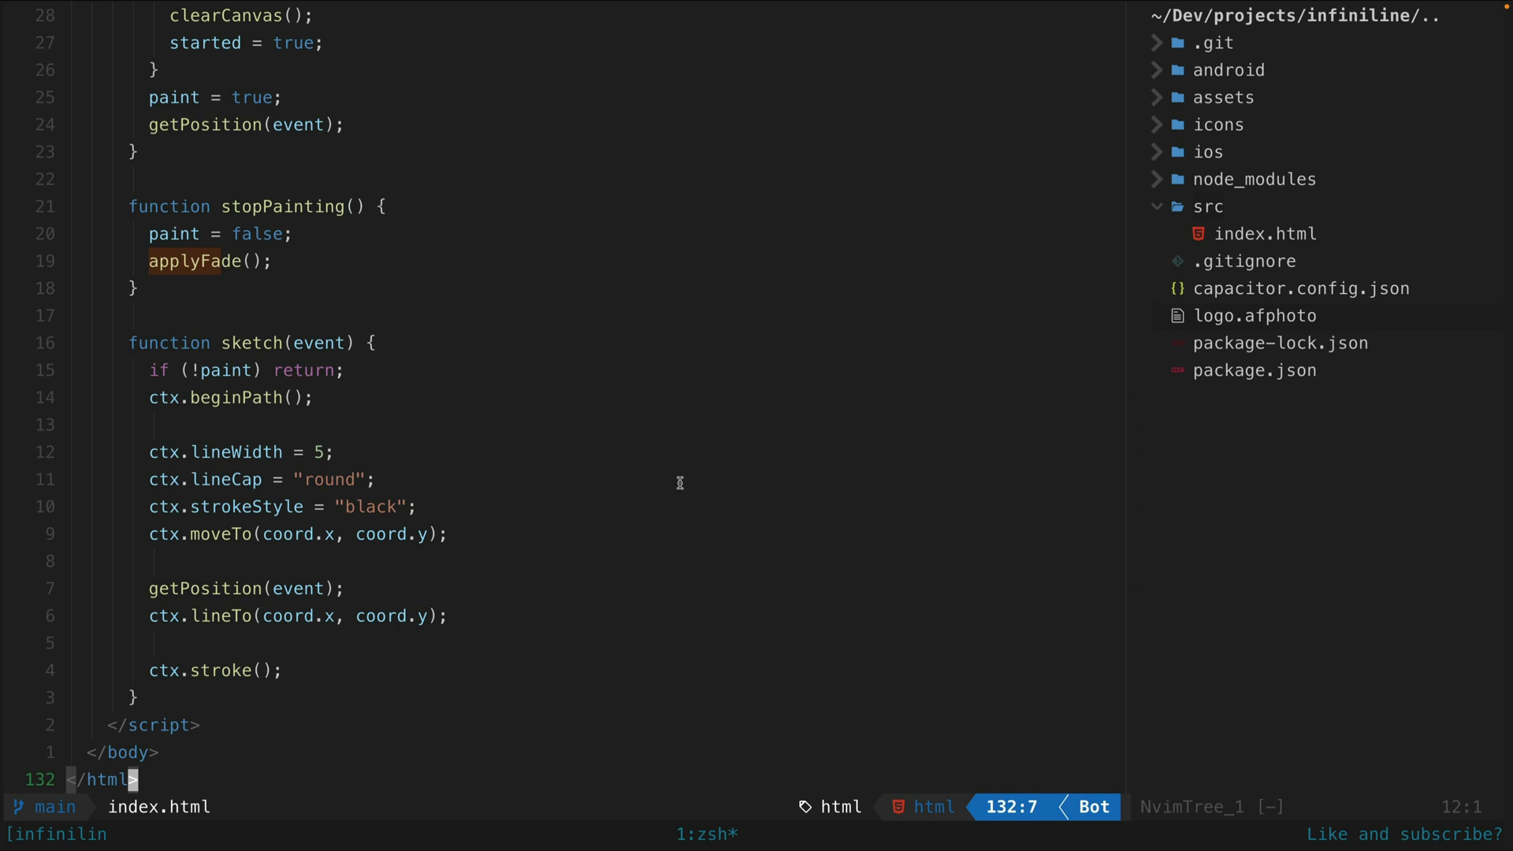